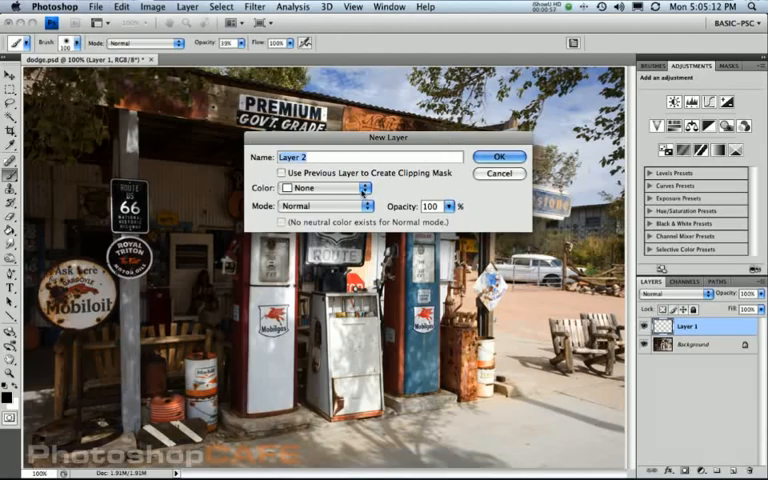
mouse_move(322, 207)
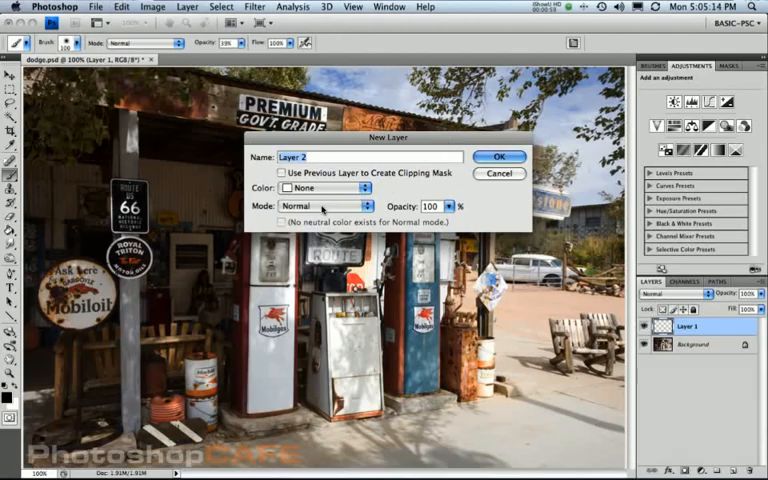
- Choose Overlay mode for the new layer, leaving 'Fill with Overlay-neutral color' unchecked
click(330, 206)
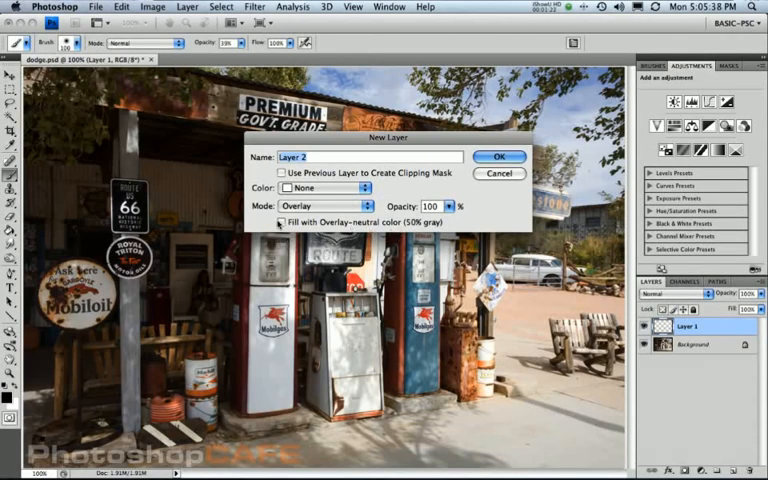
click(283, 222)
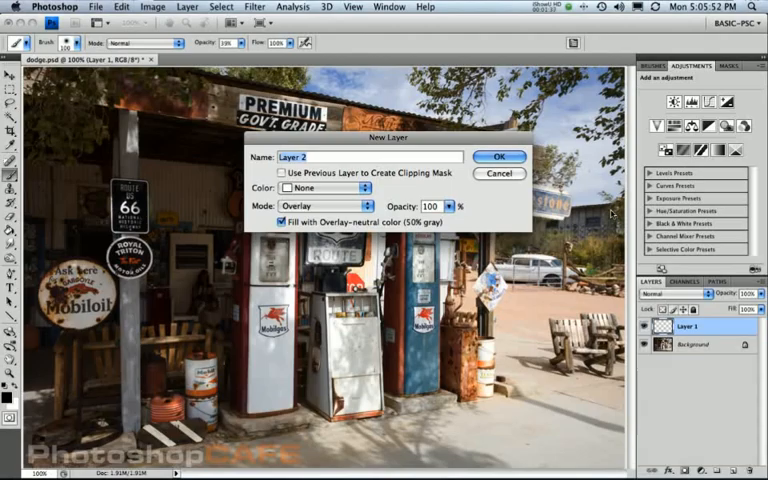
click(282, 222)
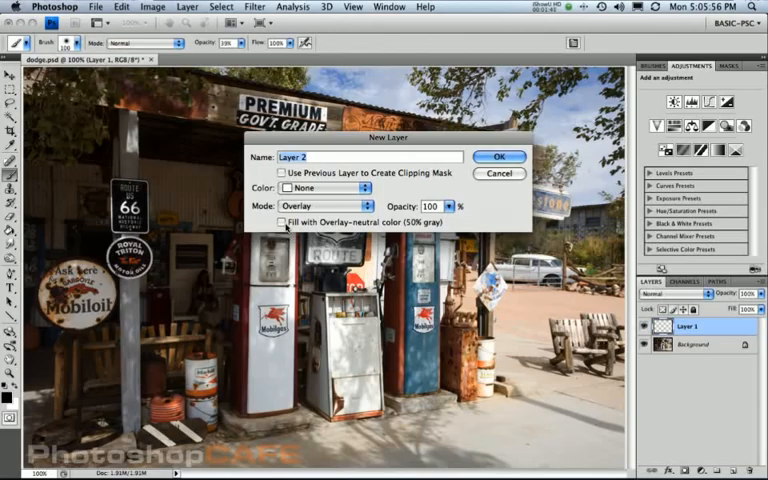
- Create the Overlay layer, duplicate it, and name the two layers 'light' and 'dark'
click(499, 156)
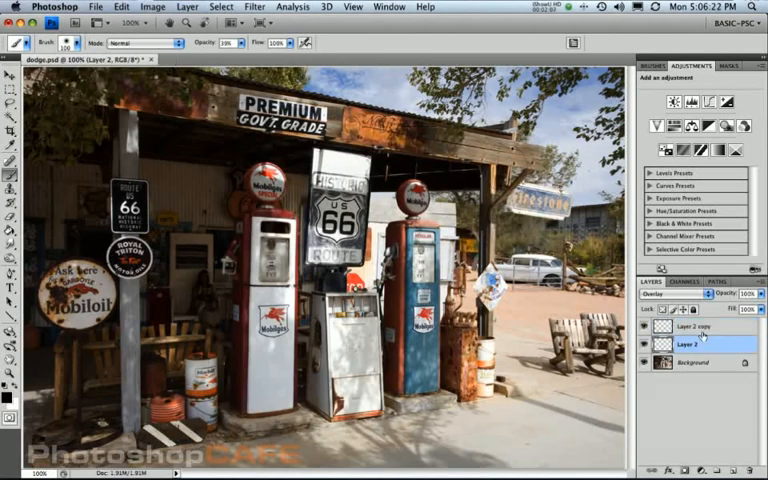
click(700, 326)
text(dark)
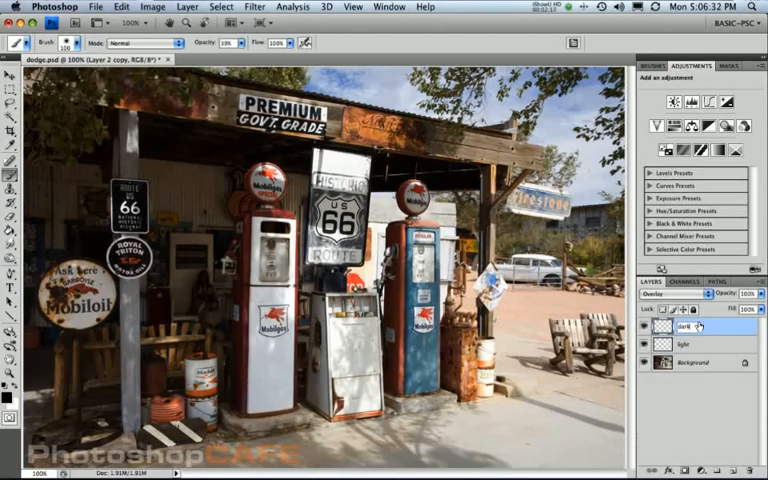
- Select the 'dark' Overlay layer and set brush Opacity Jitter to Pen Pressure
click(695, 345)
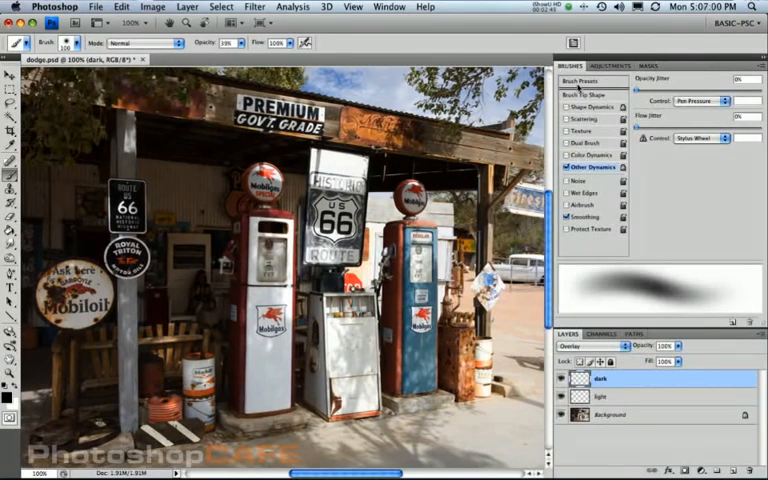
click(571, 79)
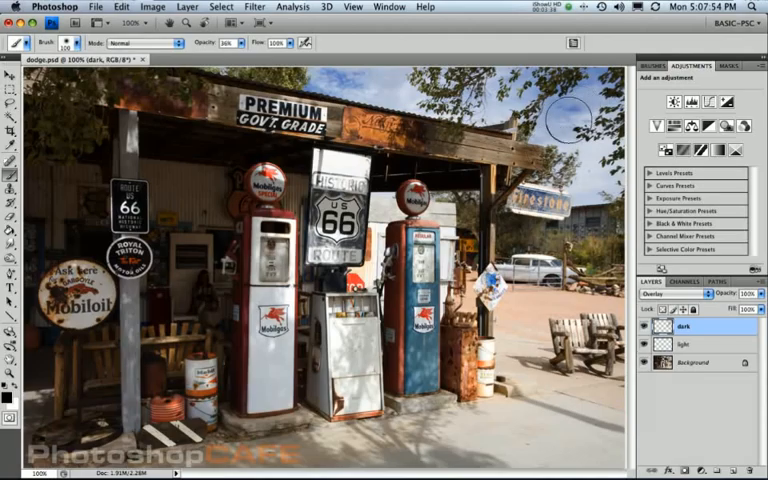
mouse_move(562, 123)
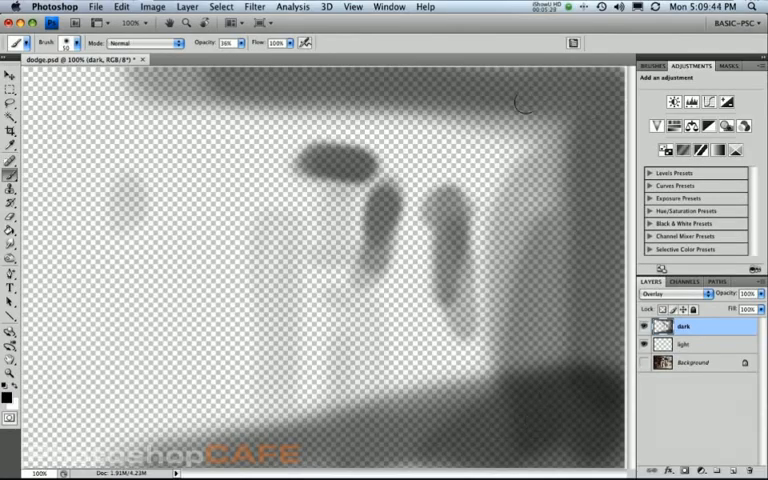
mouse_move(220, 230)
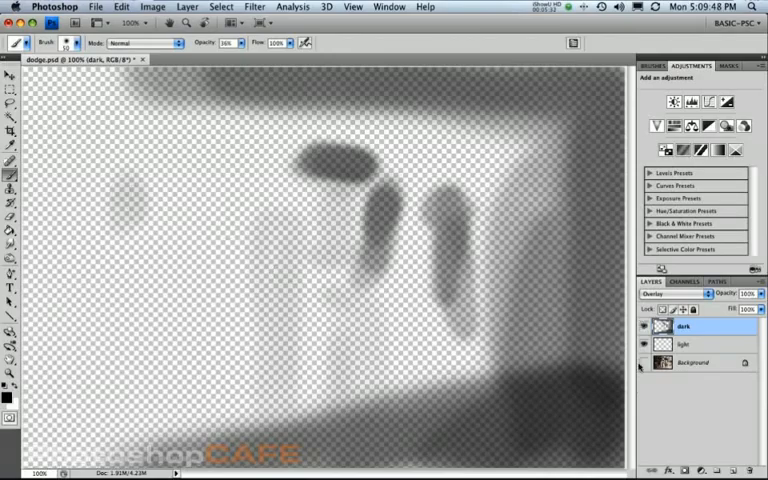
- Turn the Background layer's visibility back on to reveal the gas station photo
click(656, 326)
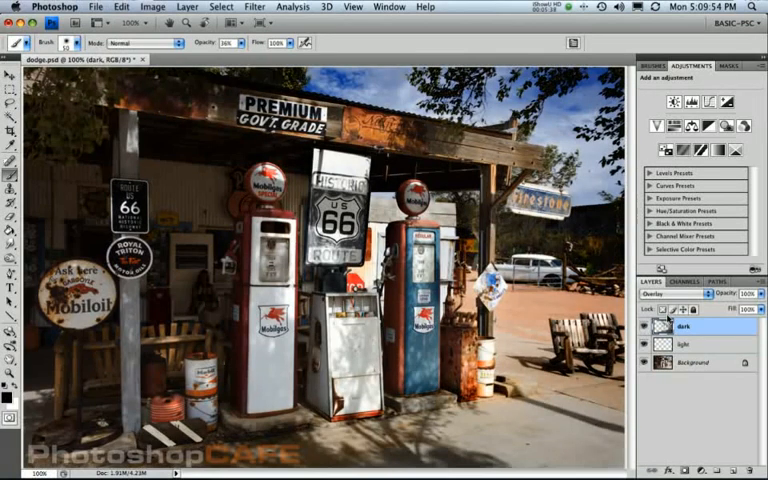
click(690, 343)
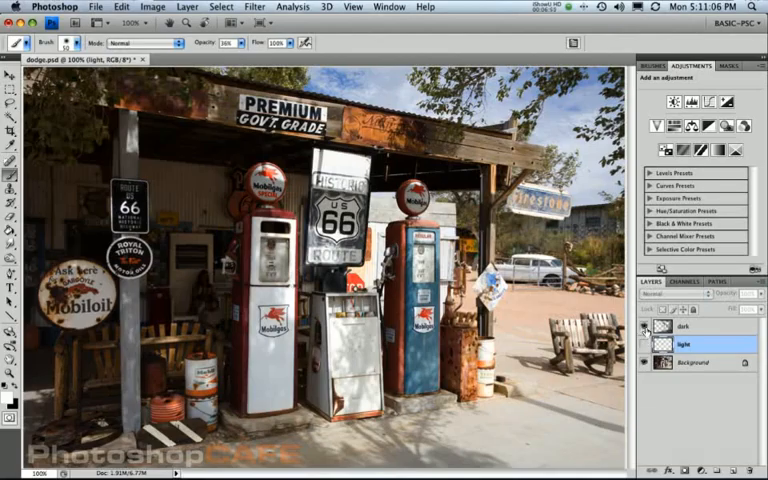
- Show the 'light' layer, lower its opacity to about 67%, and reduce 'dark' to 86%
click(668, 294)
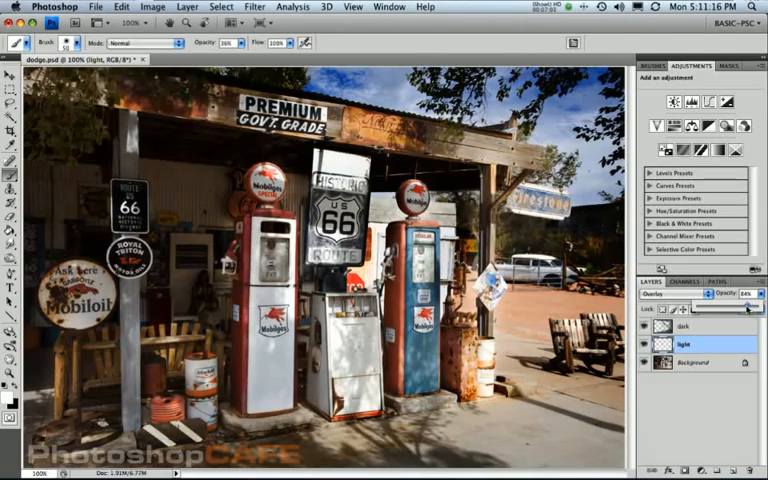
drag(745, 306, 730, 306)
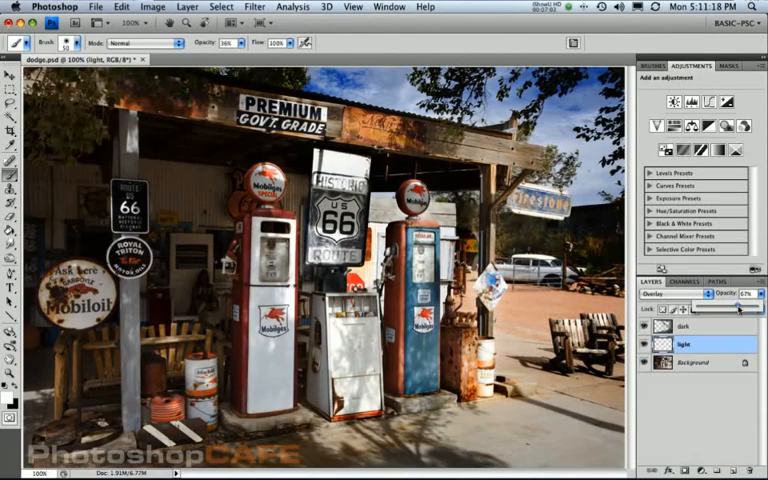
click(690, 327)
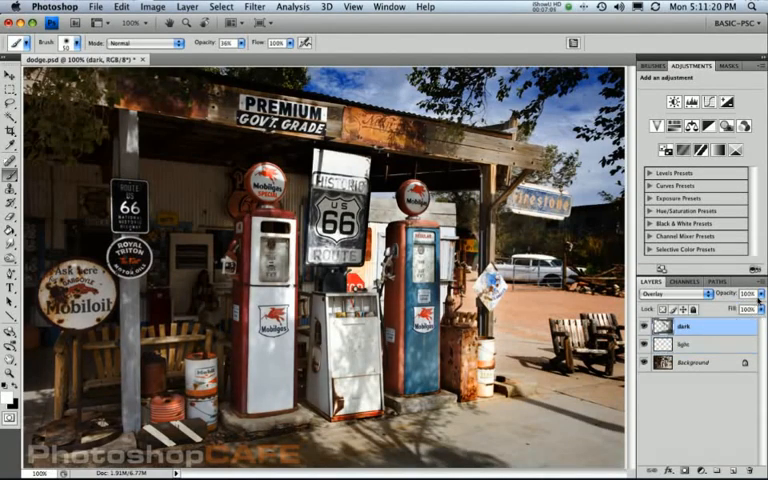
click(745, 308)
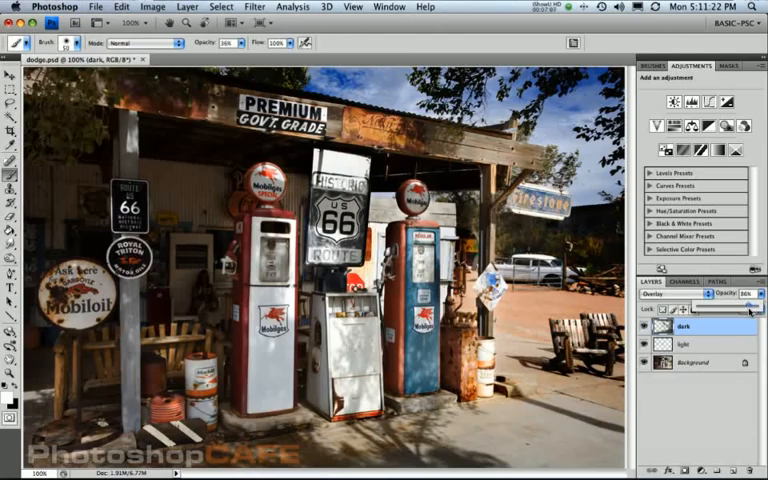